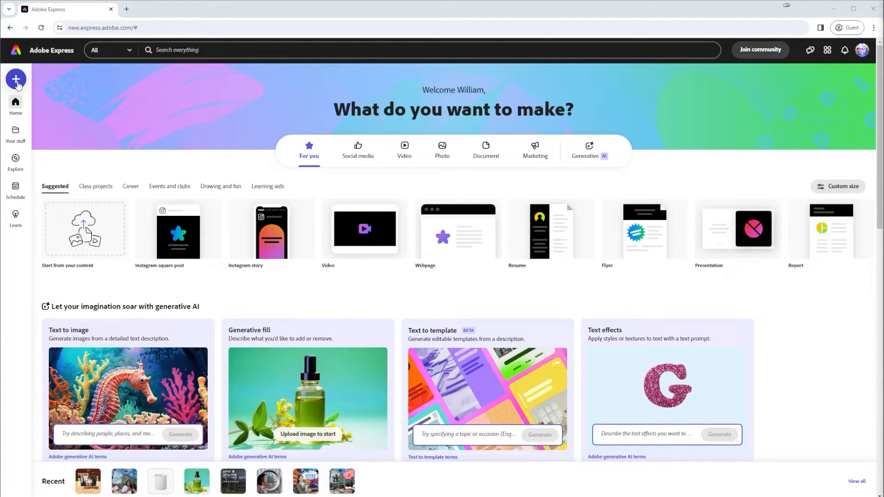
Create a new blank Square 1:1 design from the Create menu
click(16, 79)
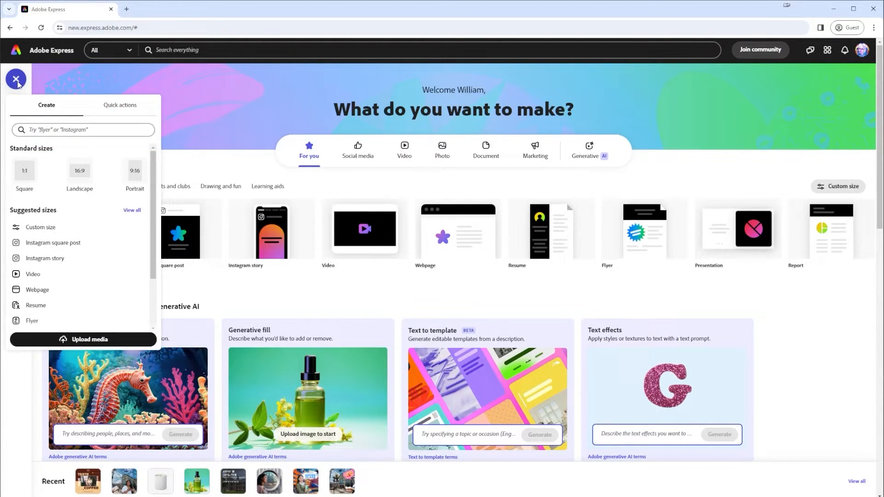
mouse_move(23, 174)
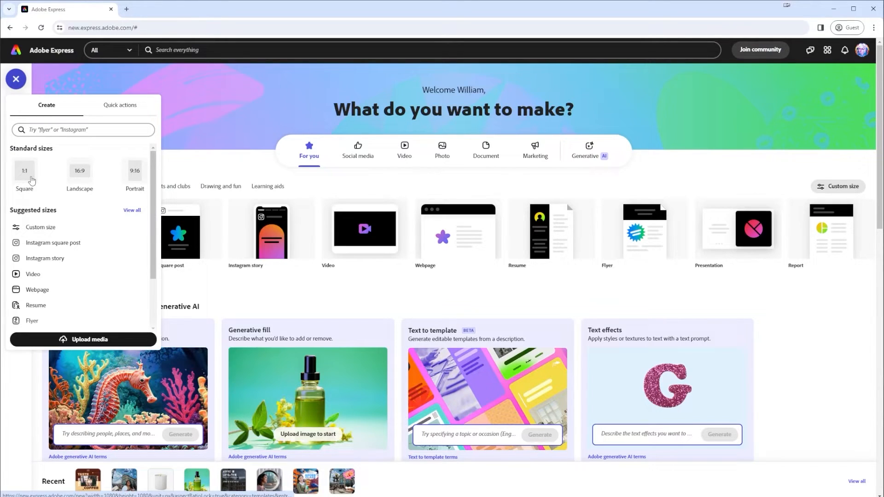
click(24, 175)
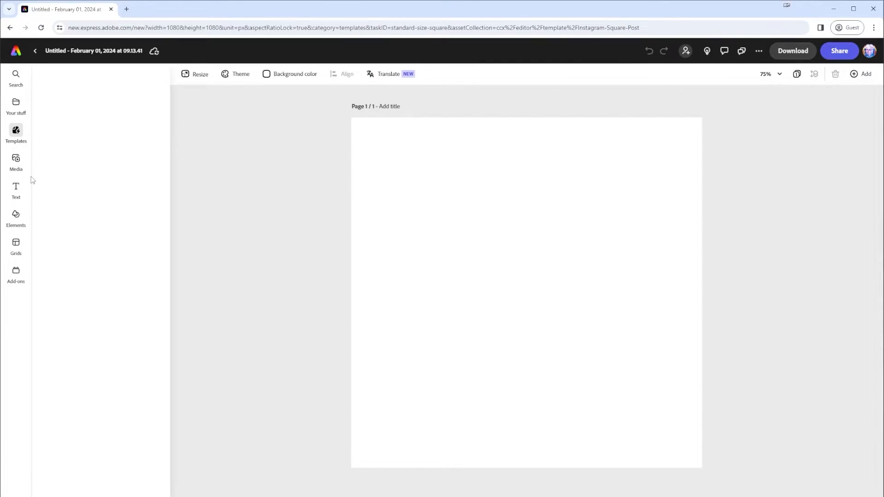
Search templates for 'coffee' and apply the Taste Your Favorite Coffee template
click(16, 135)
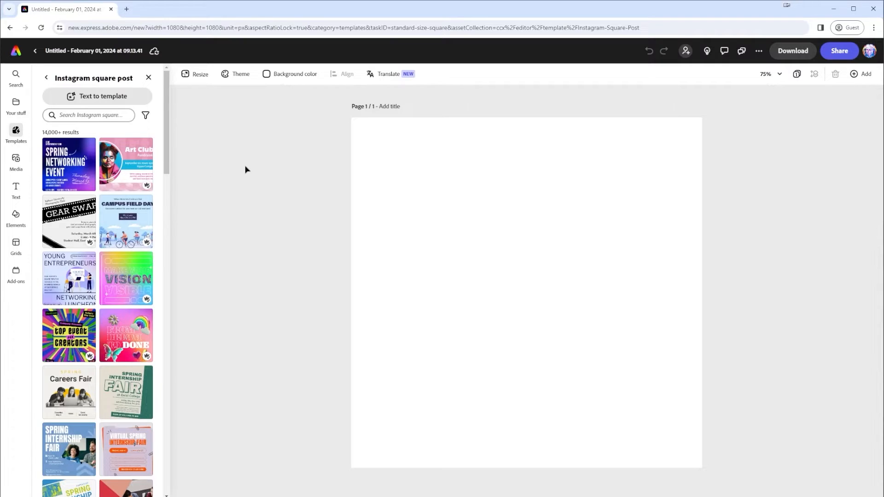
click(88, 115)
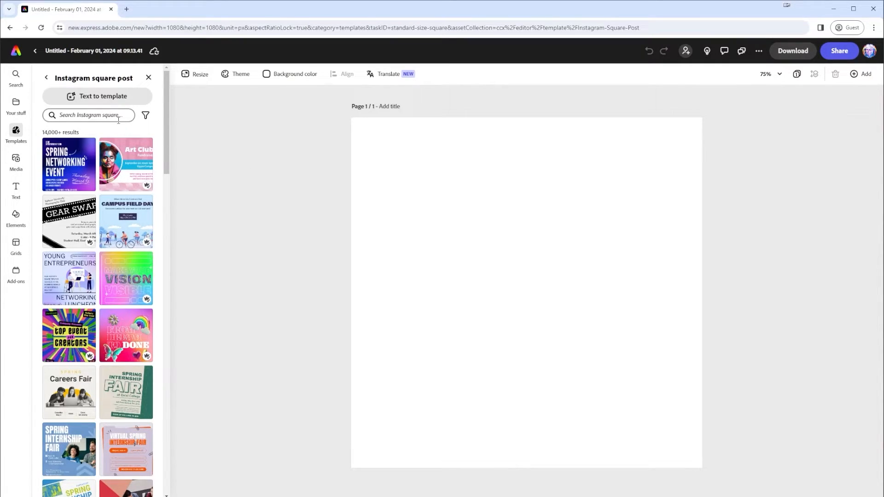
click(88, 115)
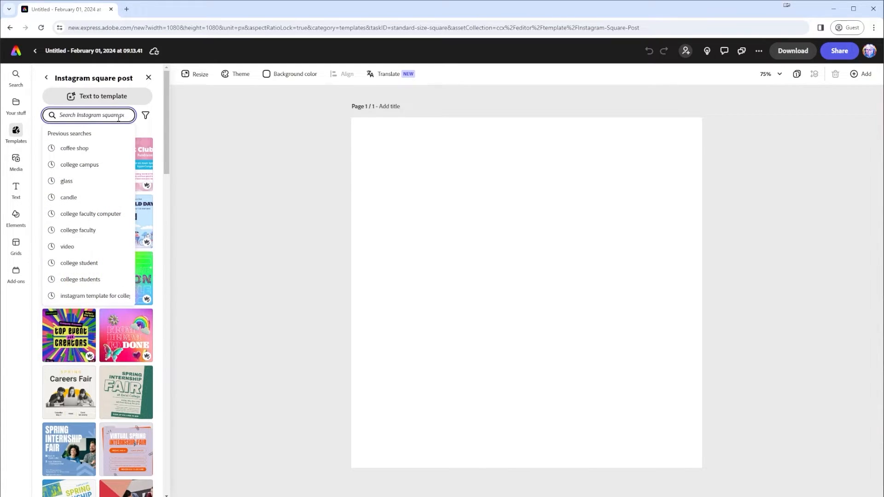
text(coffee)
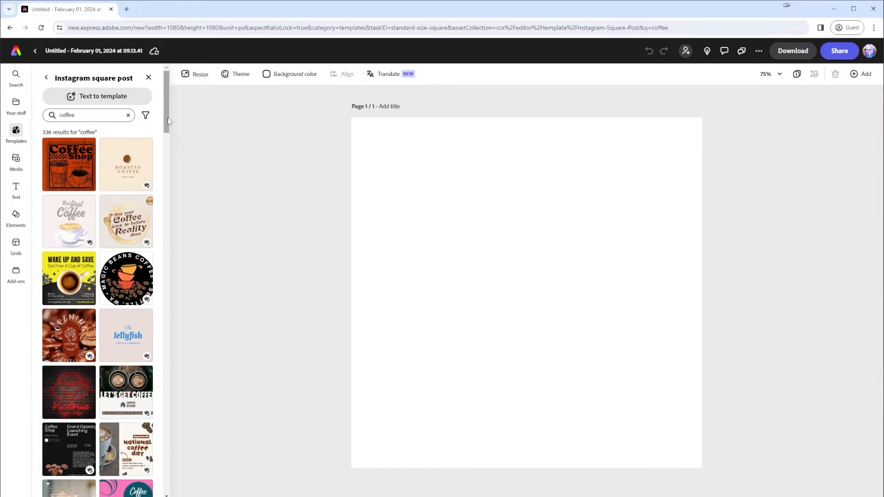
scroll(down, 3)
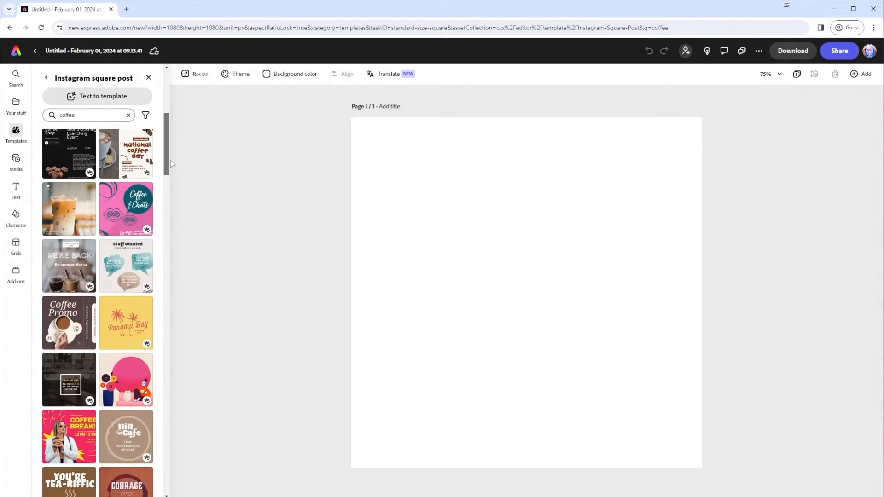
scroll(down, 3)
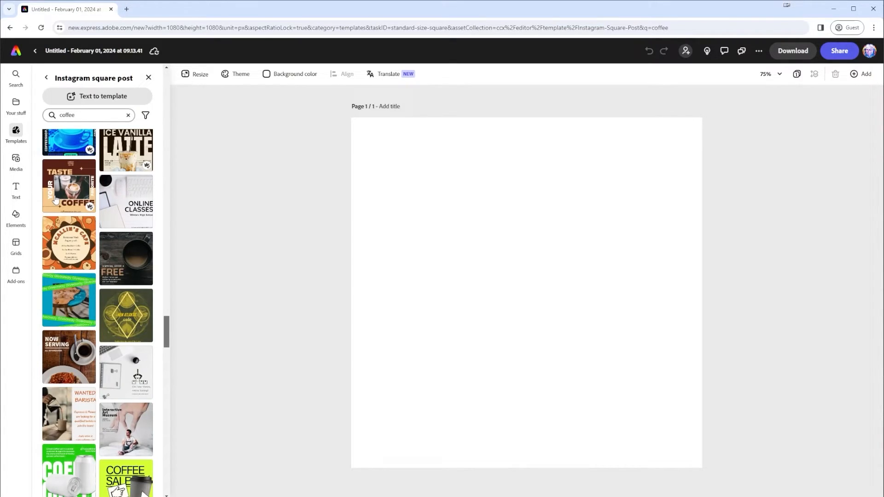
click(68, 185)
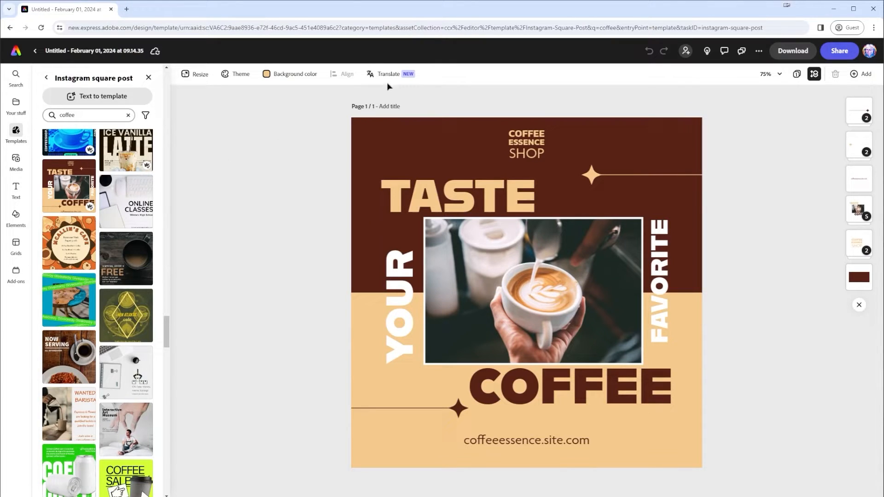
mouse_move(388, 74)
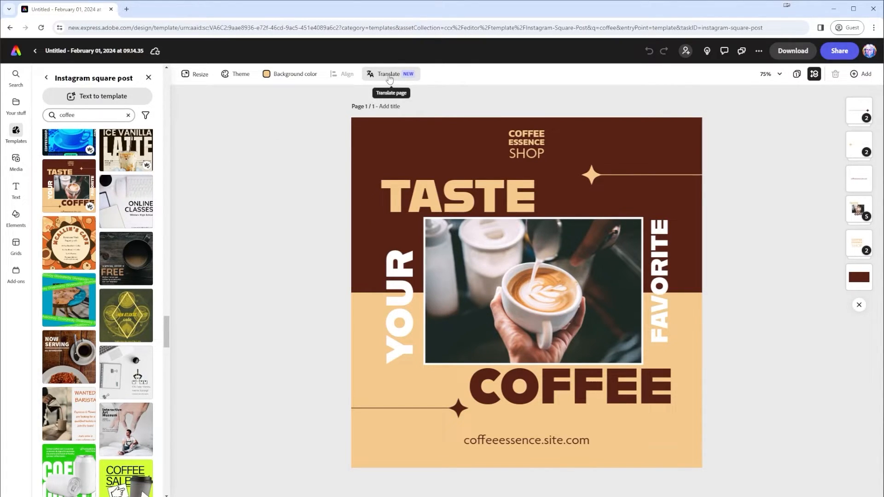
Duplicate and translate the page into Japanese via the Translate panel
click(387, 74)
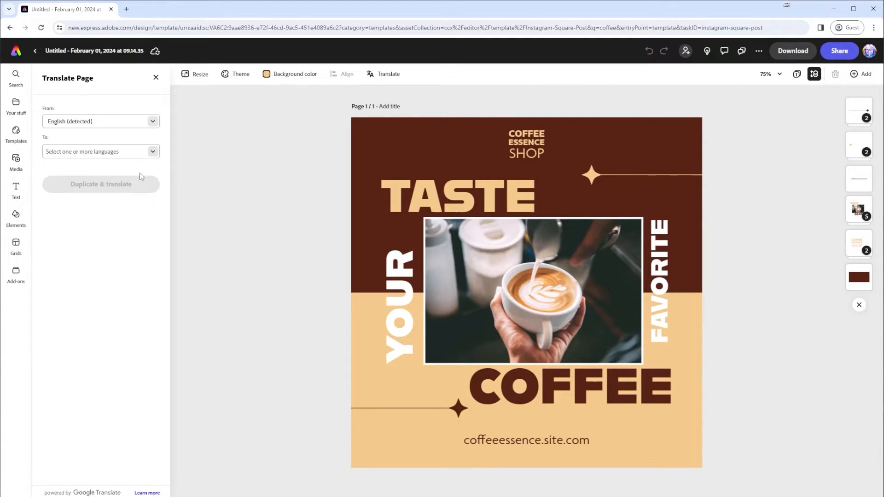
click(99, 151)
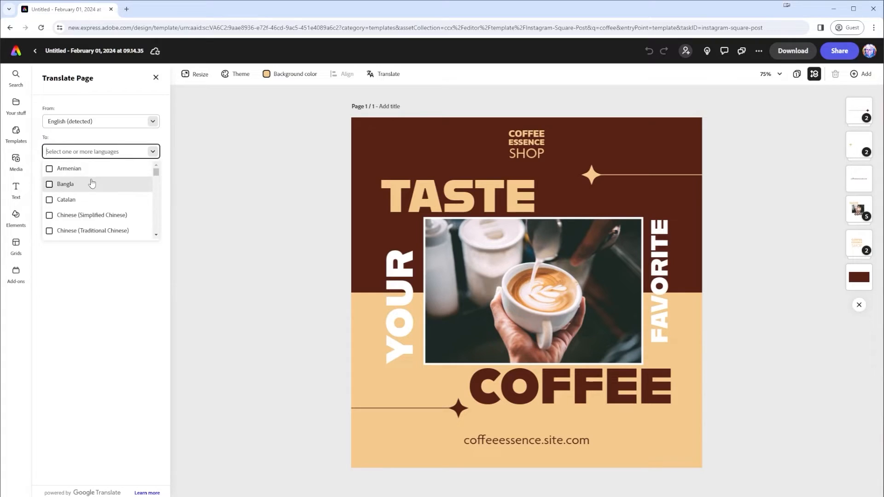
scroll(down, 3)
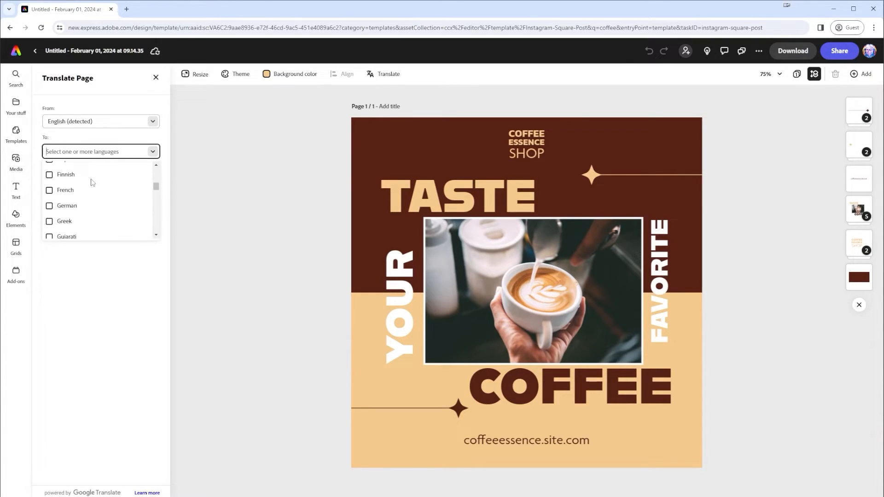
scroll(down, 3)
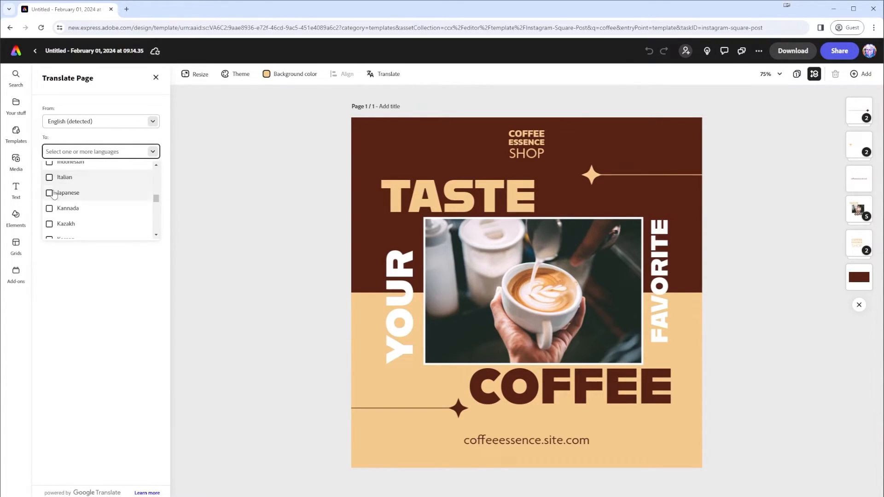
click(49, 192)
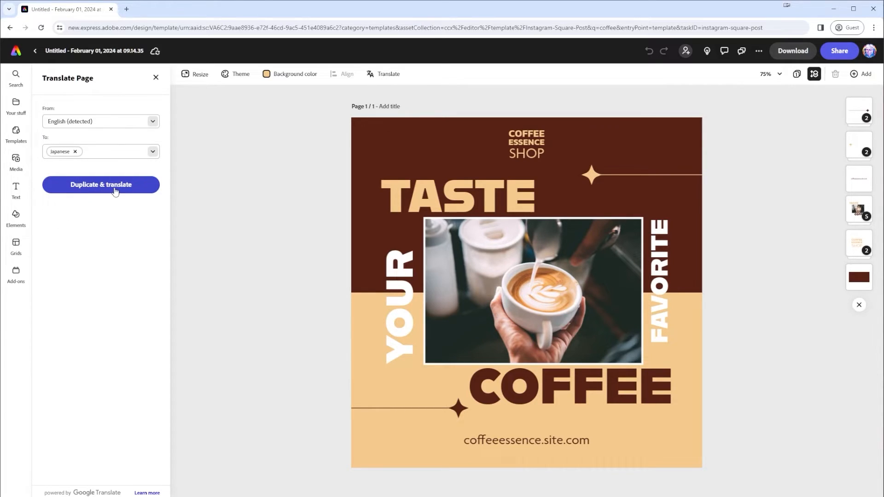
click(100, 185)
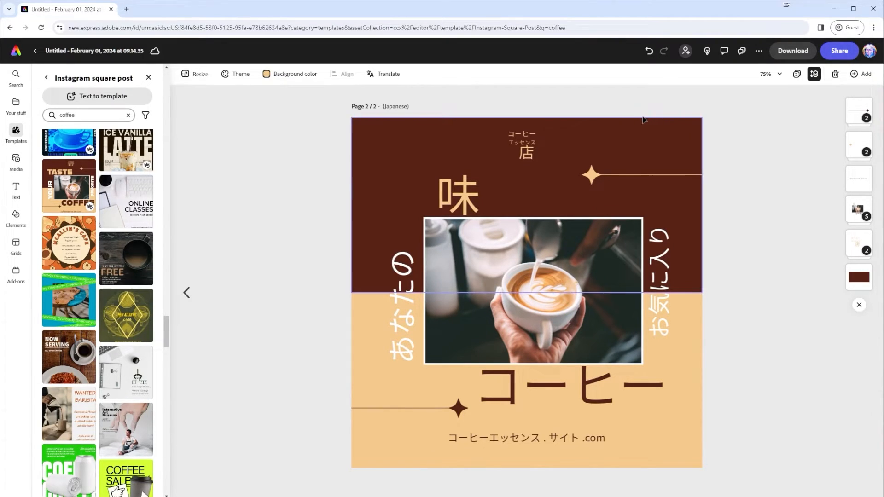
mouse_move(796, 74)
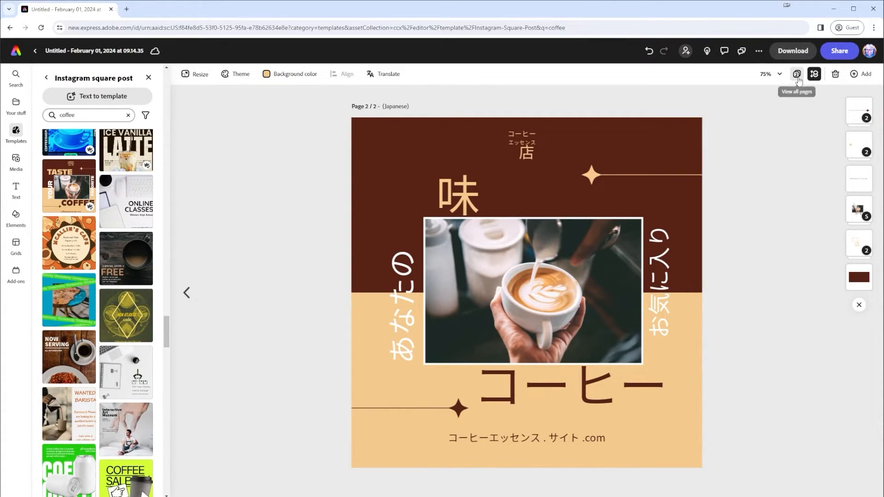
Review both pages in the page overview and reopen the Japanese page with its headline group selected
click(797, 74)
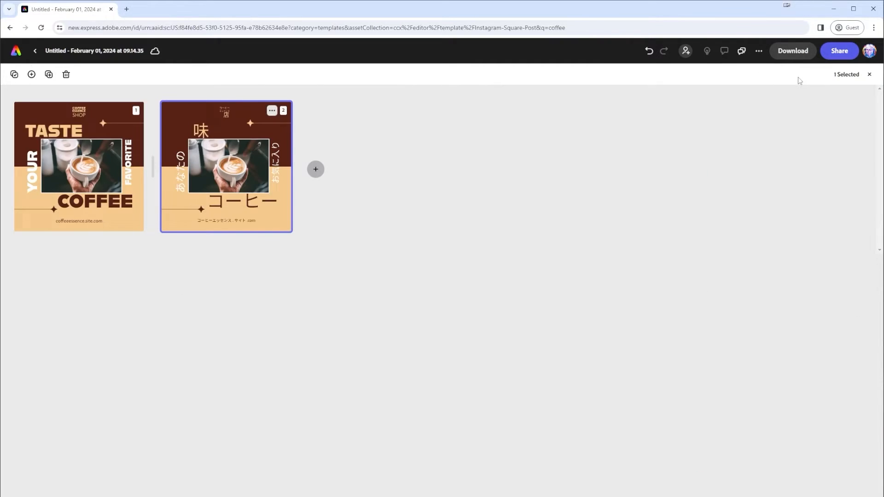
click(79, 166)
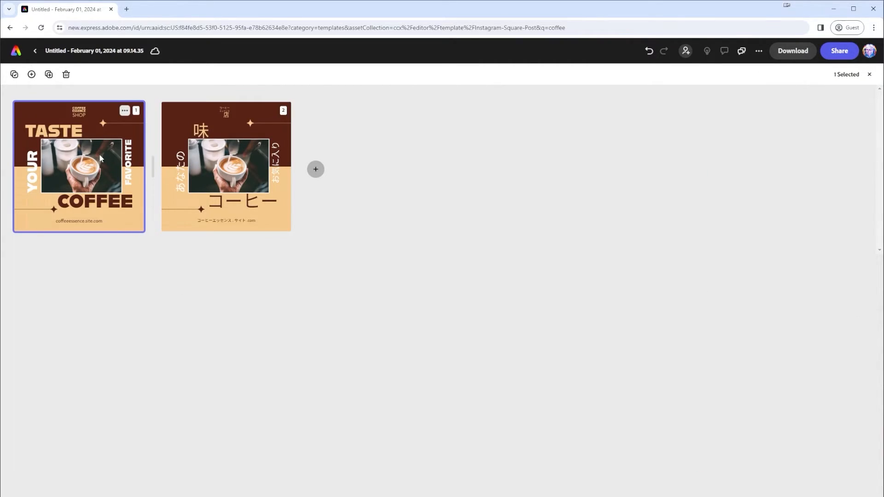
click(226, 166)
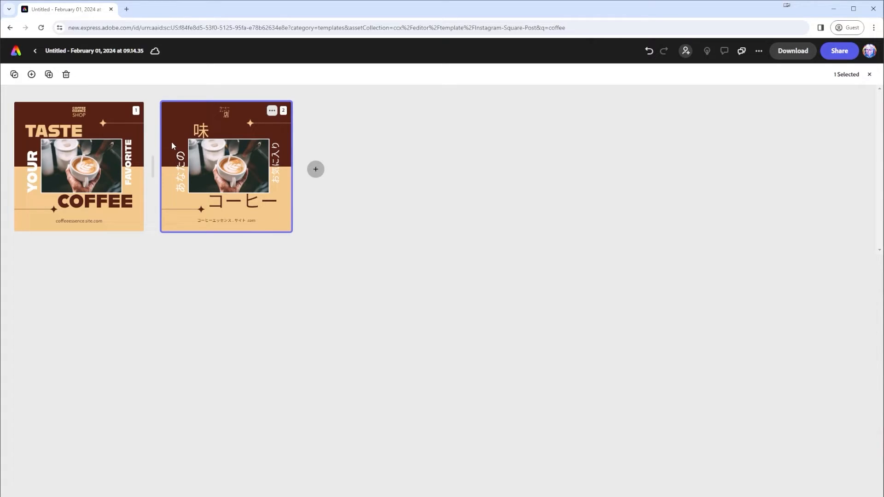
double_click(226, 166)
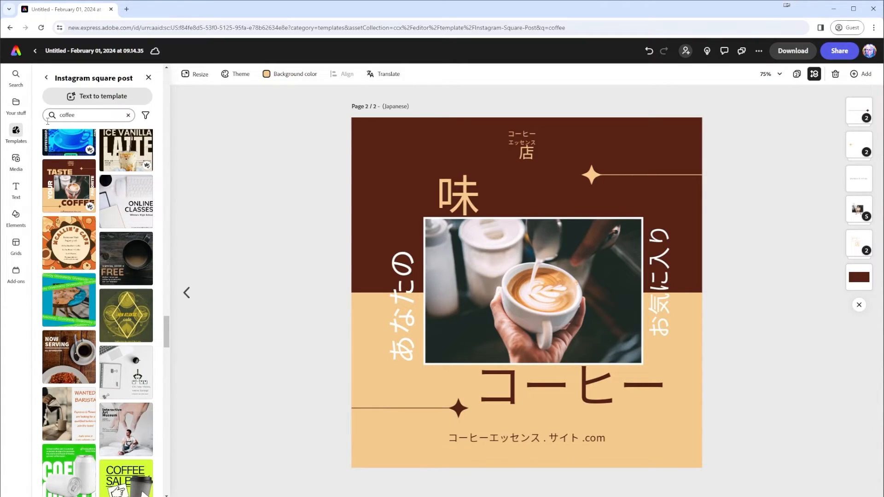
click(451, 200)
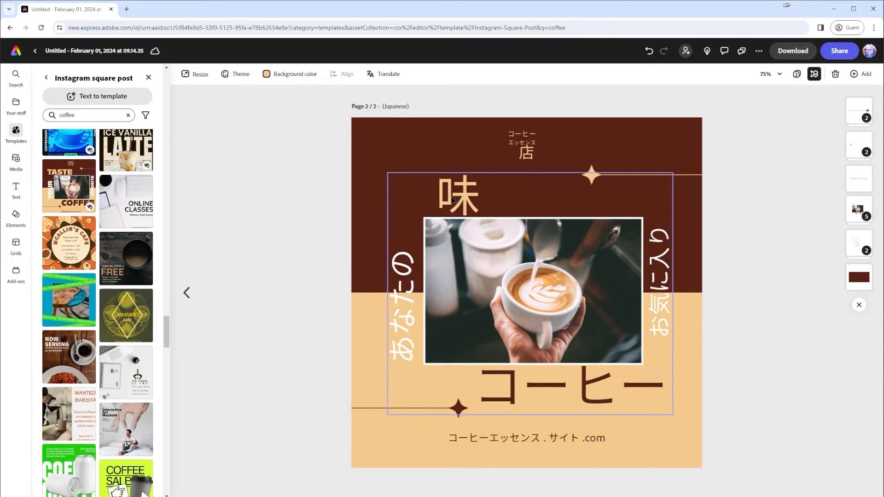
Reposition the Japanese headline texts 味, コーヒー, あなたの and お気に入り inside the group
click(458, 195)
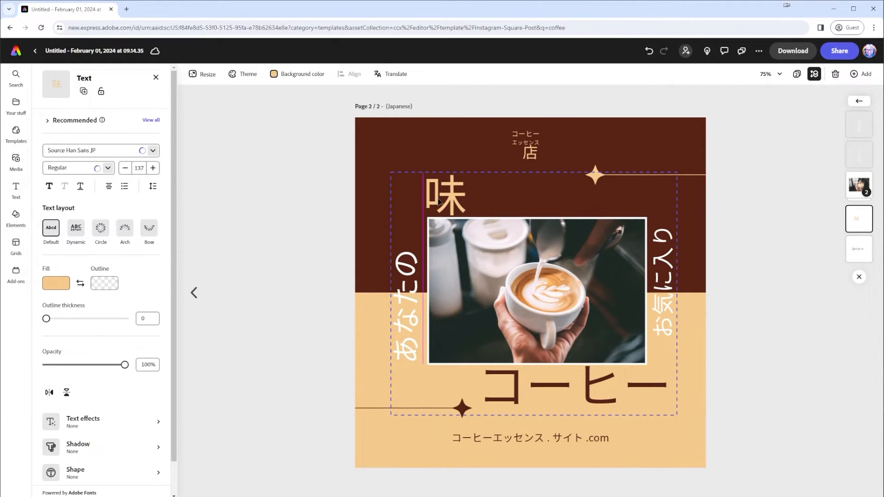
click(446, 196)
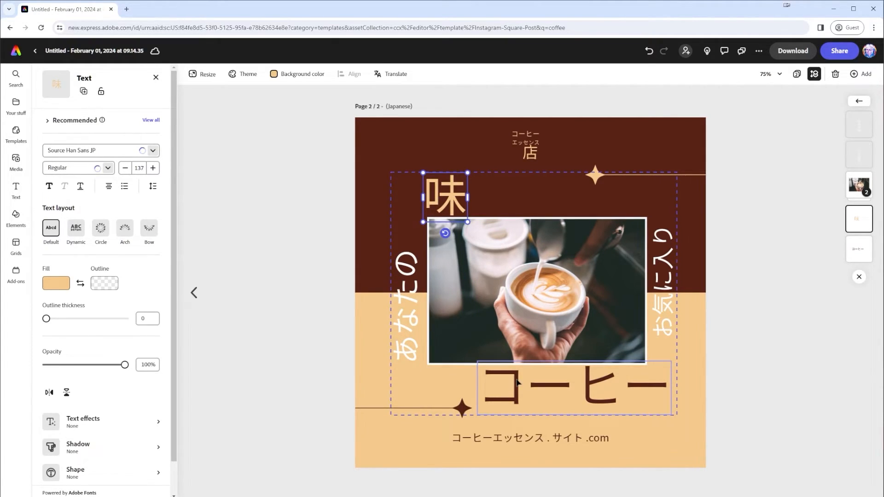
click(573, 385)
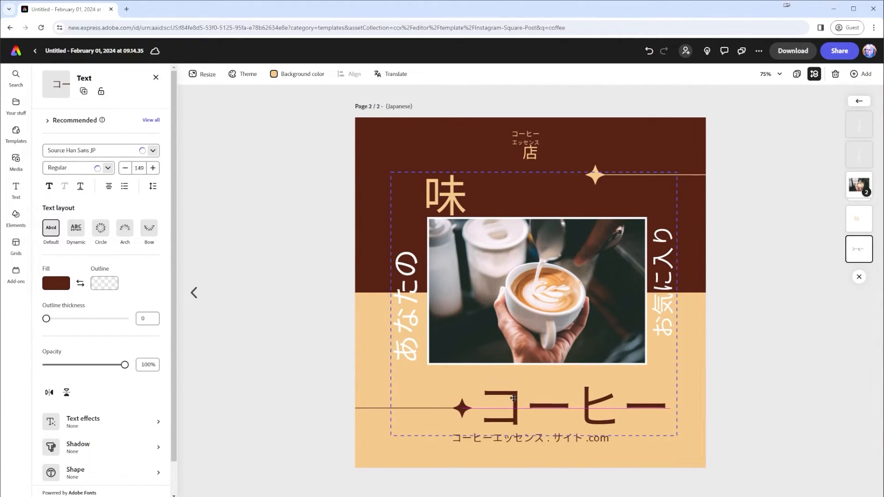
click(571, 405)
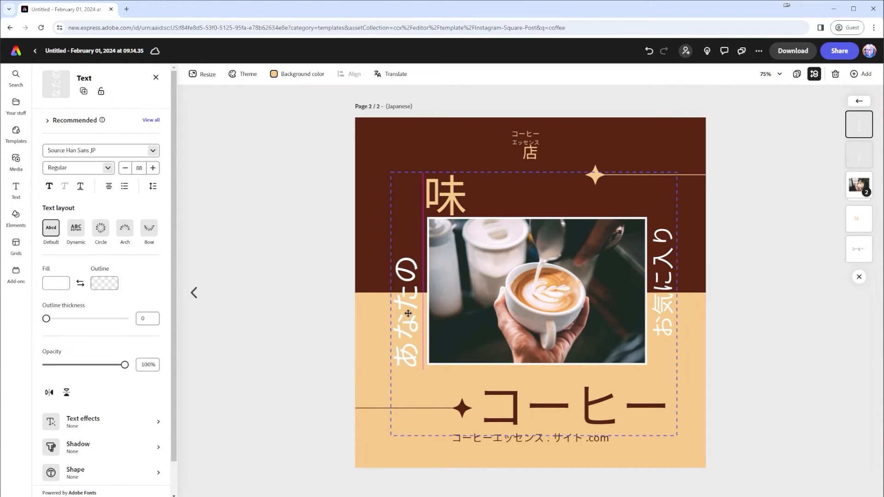
click(125, 167)
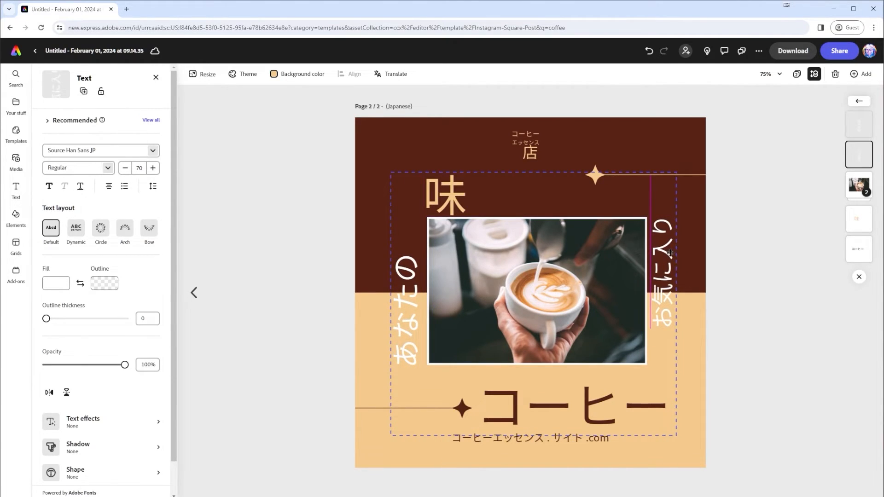
Set the shop name parts with 店 side by side on one line and return to the page overview
click(524, 146)
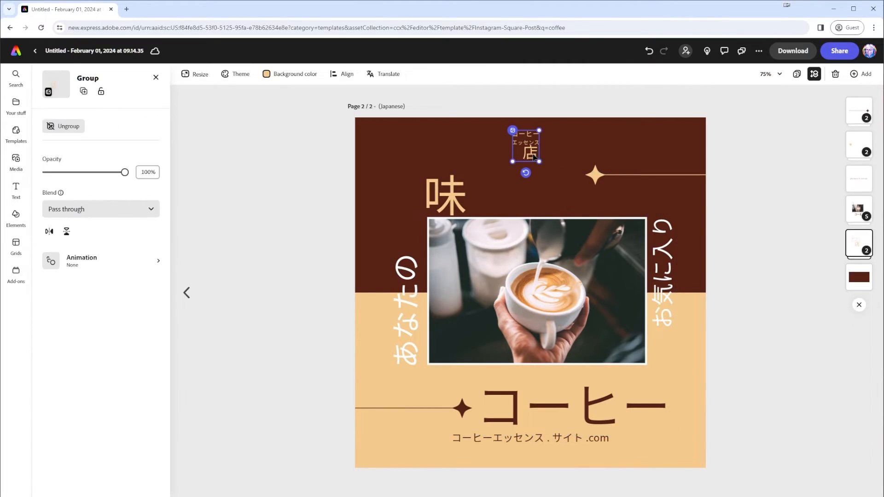
click(525, 146)
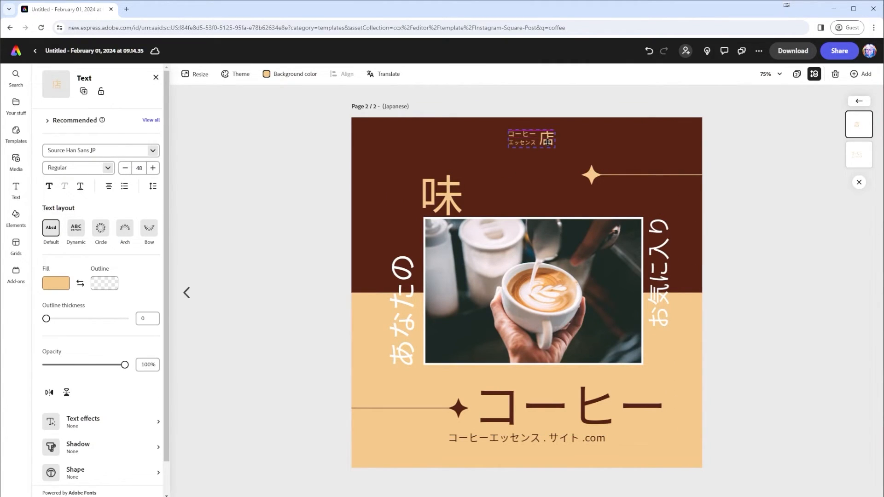
click(543, 139)
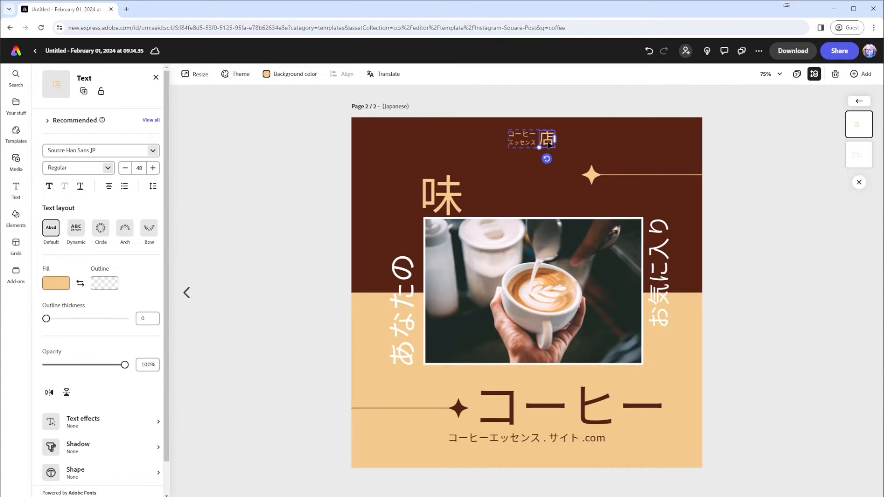
mouse_move(484, 453)
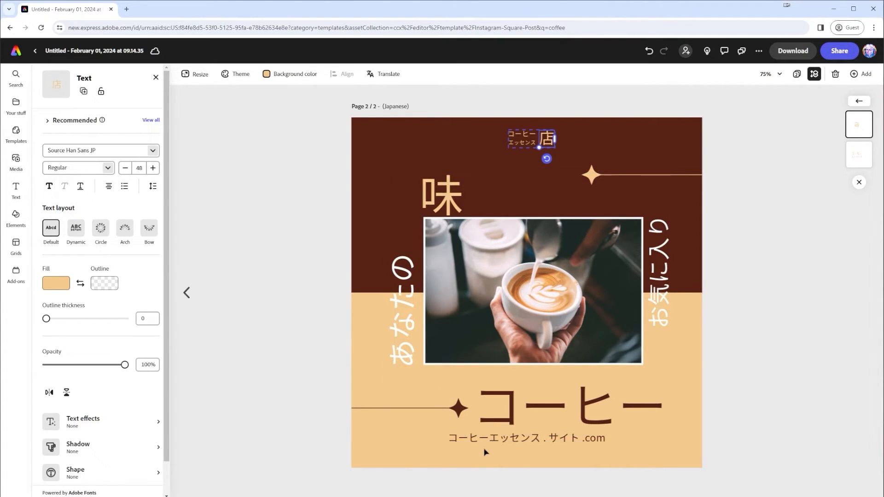
mouse_move(511, 450)
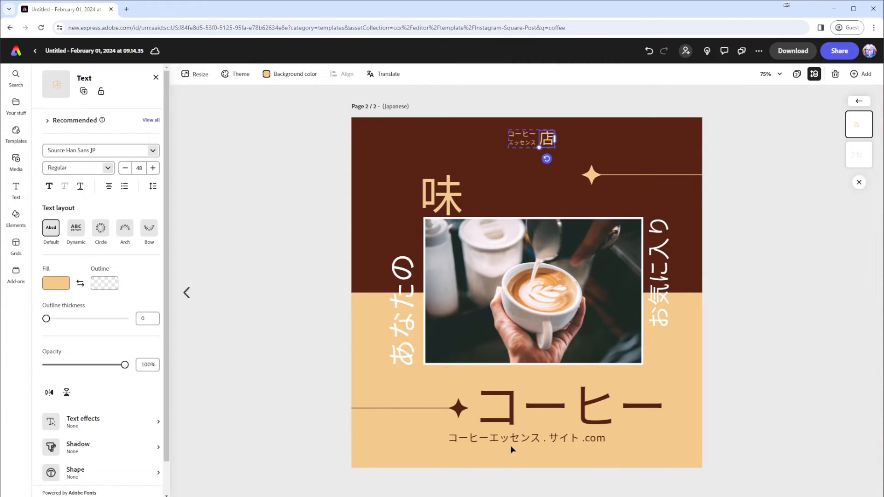
click(505, 411)
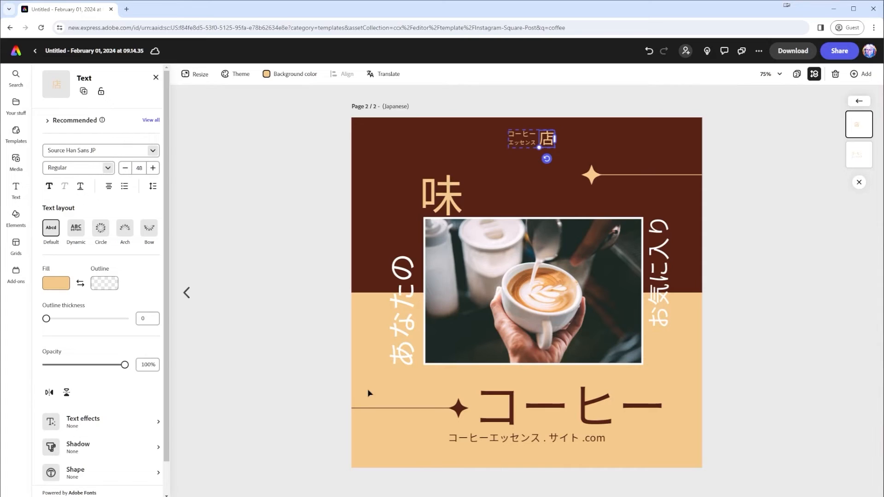
click(526, 439)
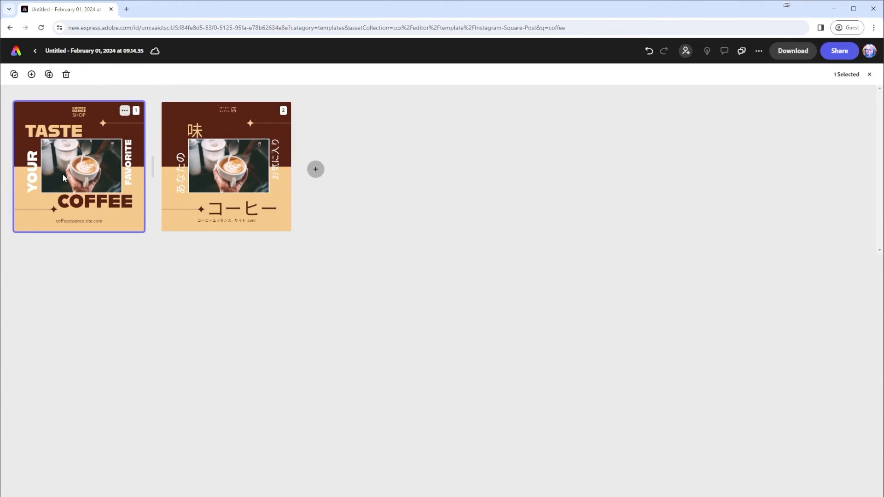
Reopen the English page and select its coffeeessence.site.com website address text
double_click(79, 166)
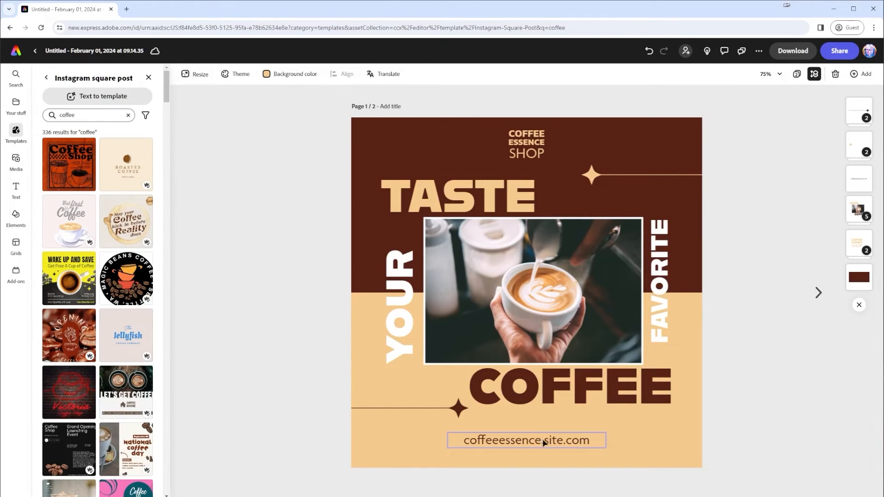
click(526, 441)
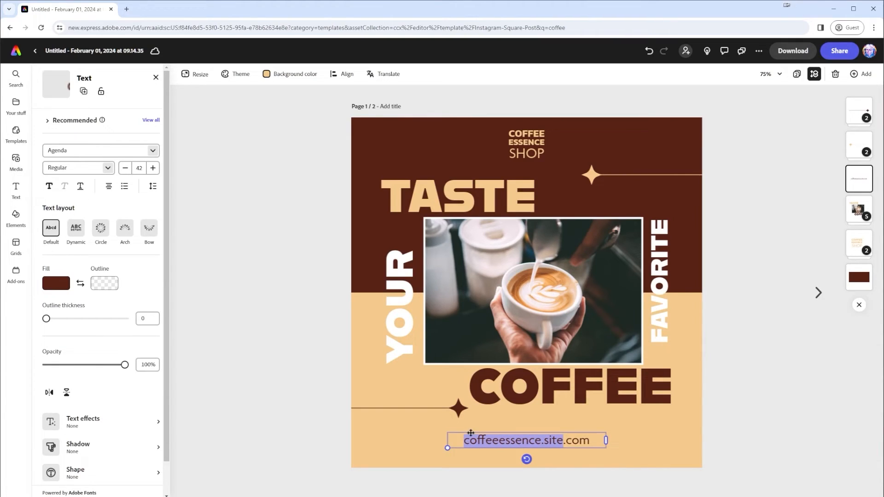
mouse_move(555, 337)
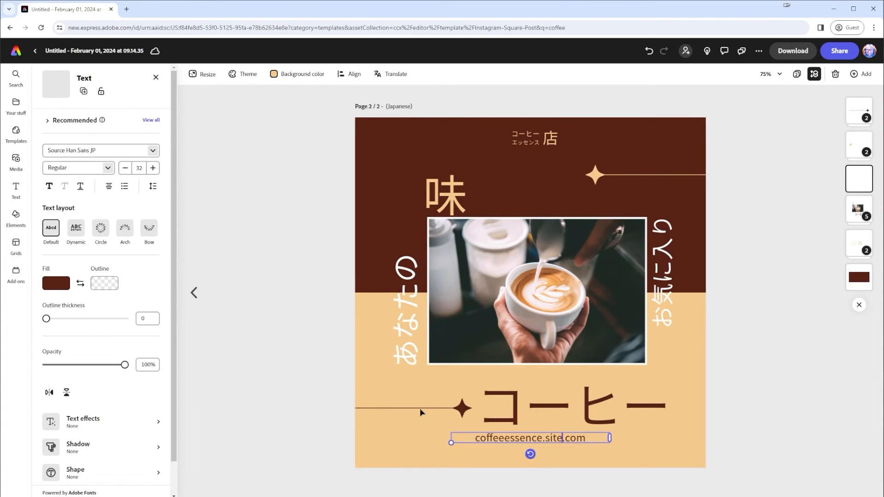
mouse_move(393, 385)
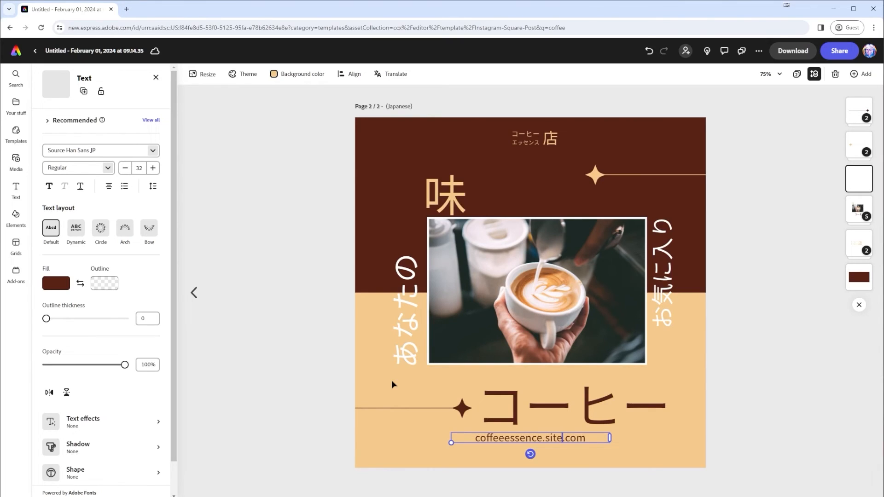
mouse_move(363, 361)
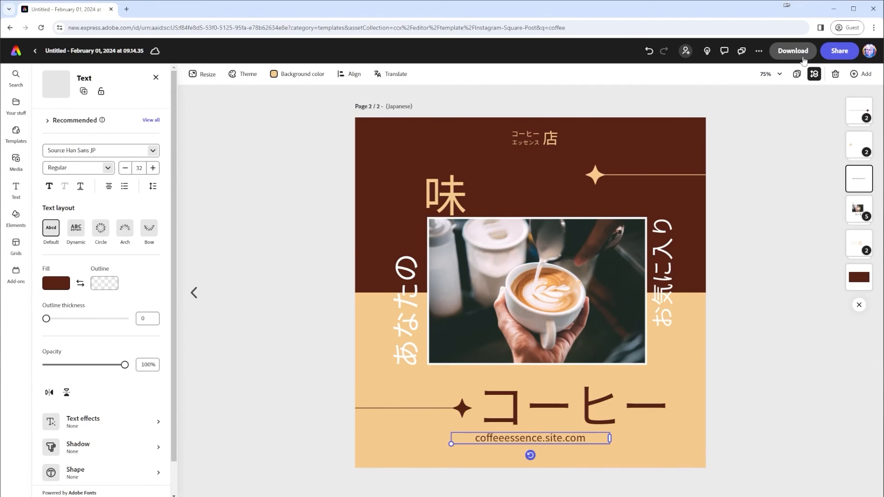
Bring up the Download panel for the Japanese page
click(792, 50)
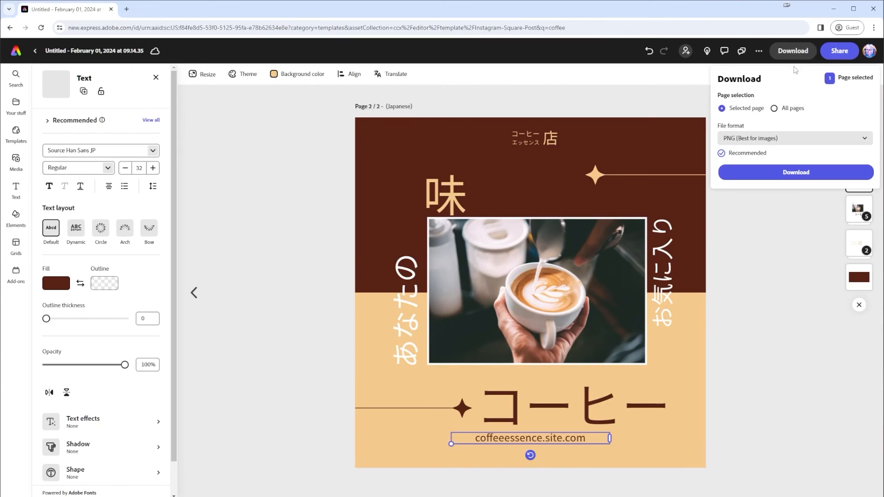
mouse_move(281, 157)
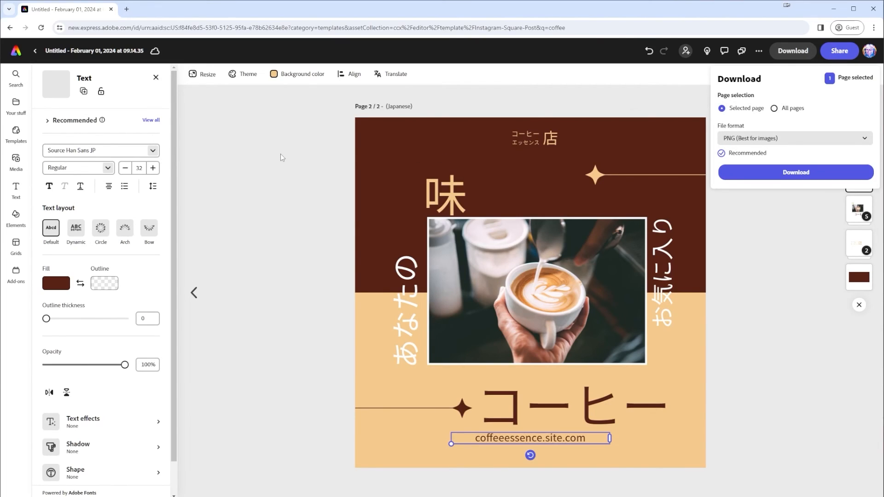